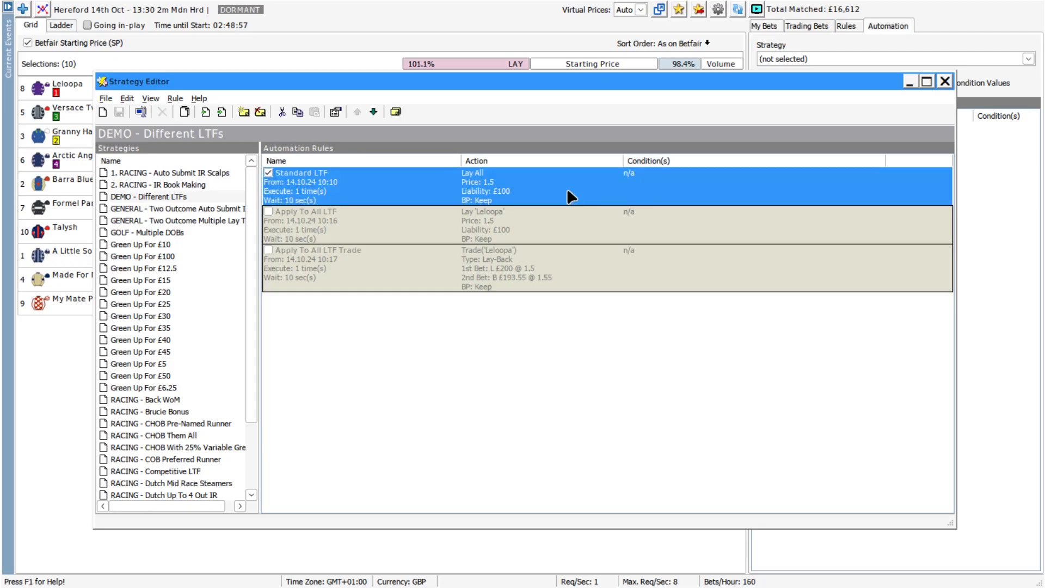
Step: Open the Standard LTF rule and show its Lay All action at odds 1.5 with £100 liability
double_click(302, 173)
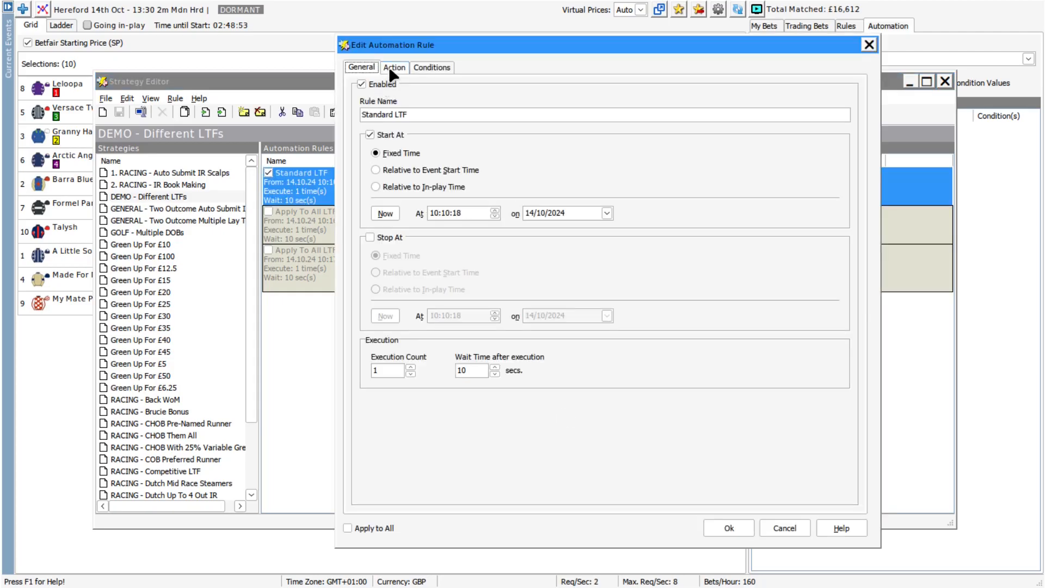
left_click(393, 67)
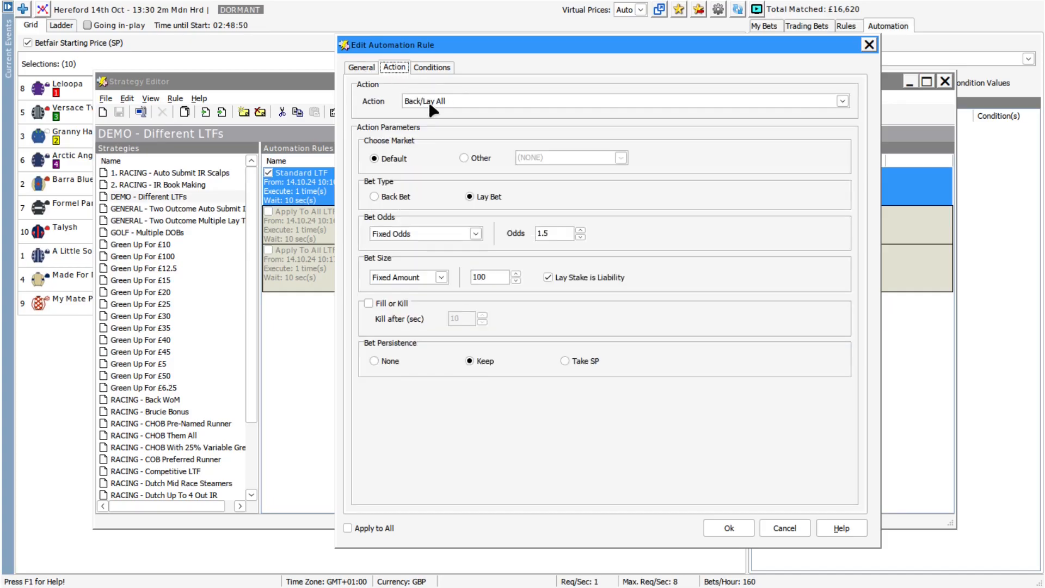
mouse_move(395, 72)
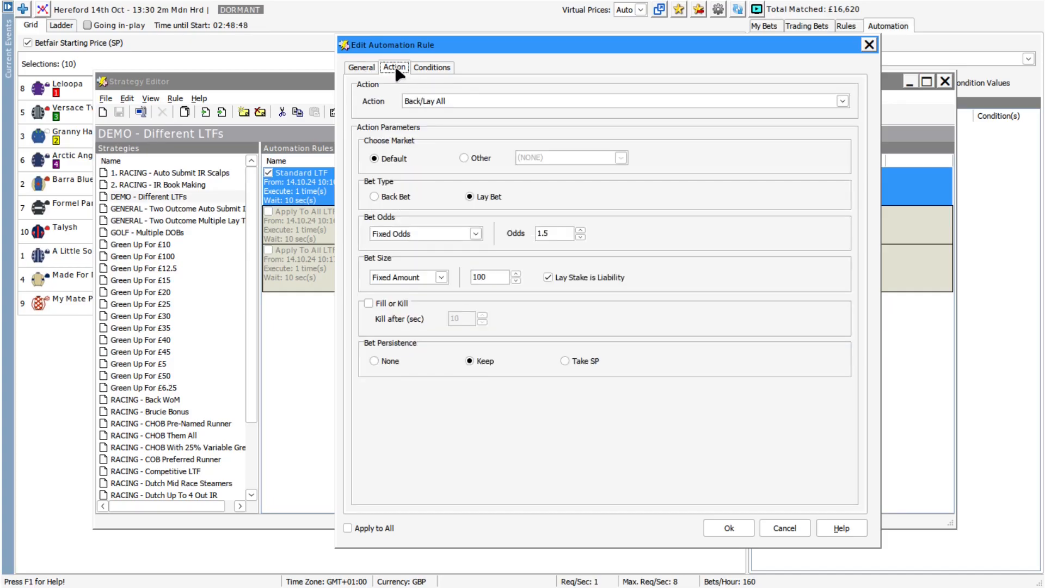
mouse_move(583, 289)
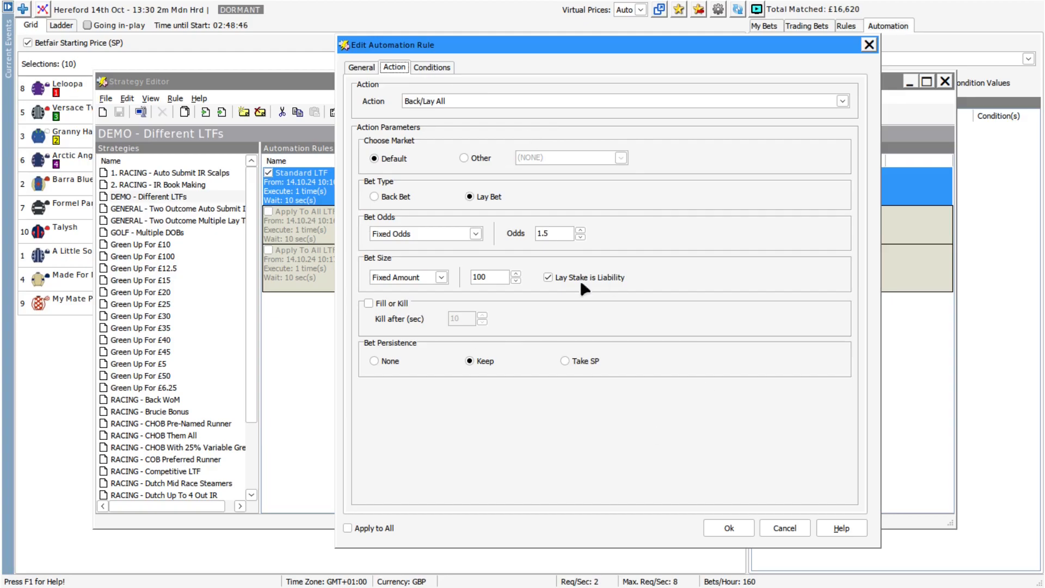
mouse_move(486, 207)
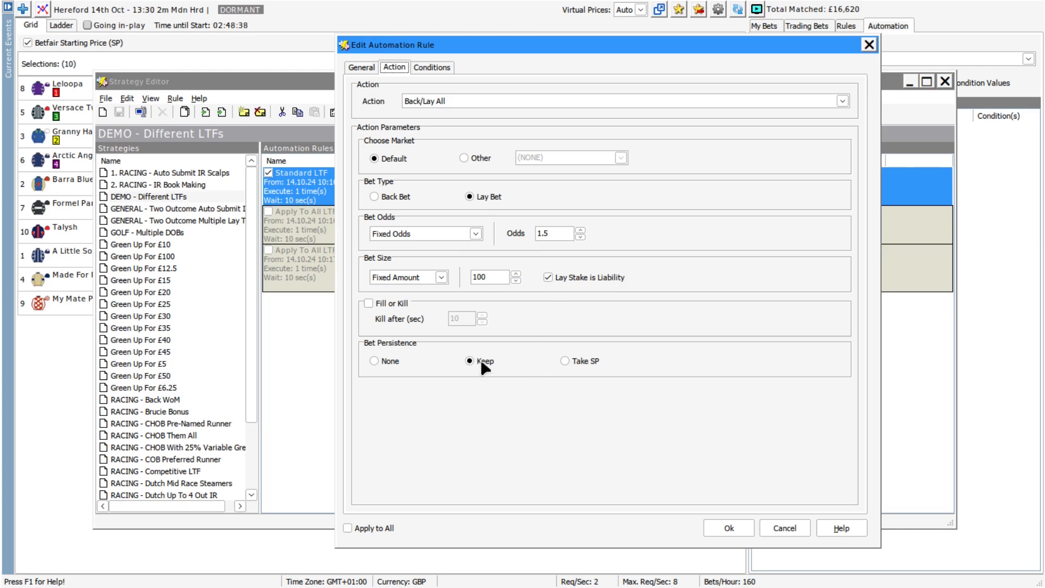
mouse_move(524, 441)
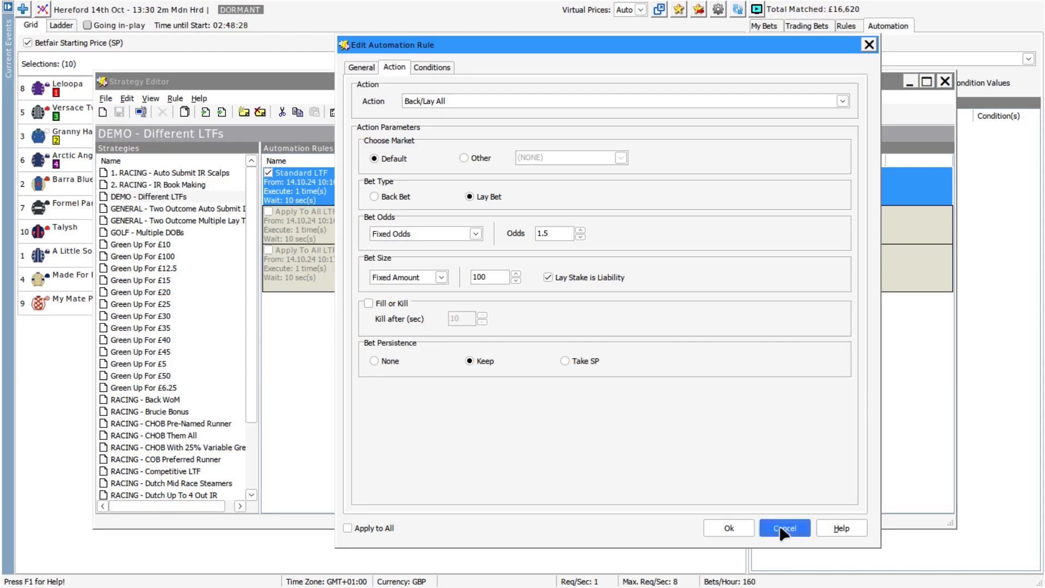
Step: Activate the DEMO - Different LTFs strategy and view the ten £200 lay bets at 1.5 in My Bets
left_click(785, 527)
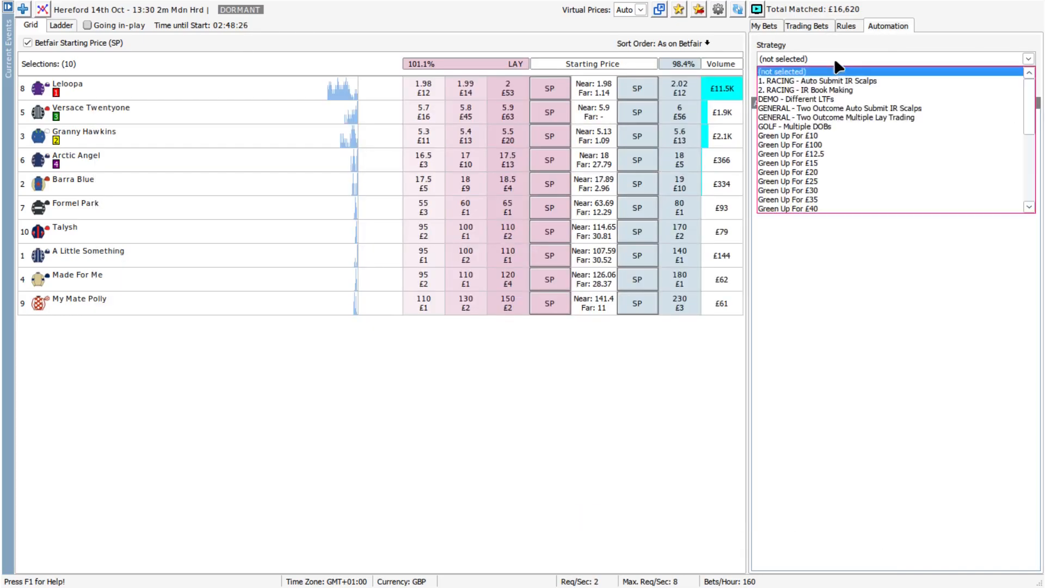
left_click(797, 99)
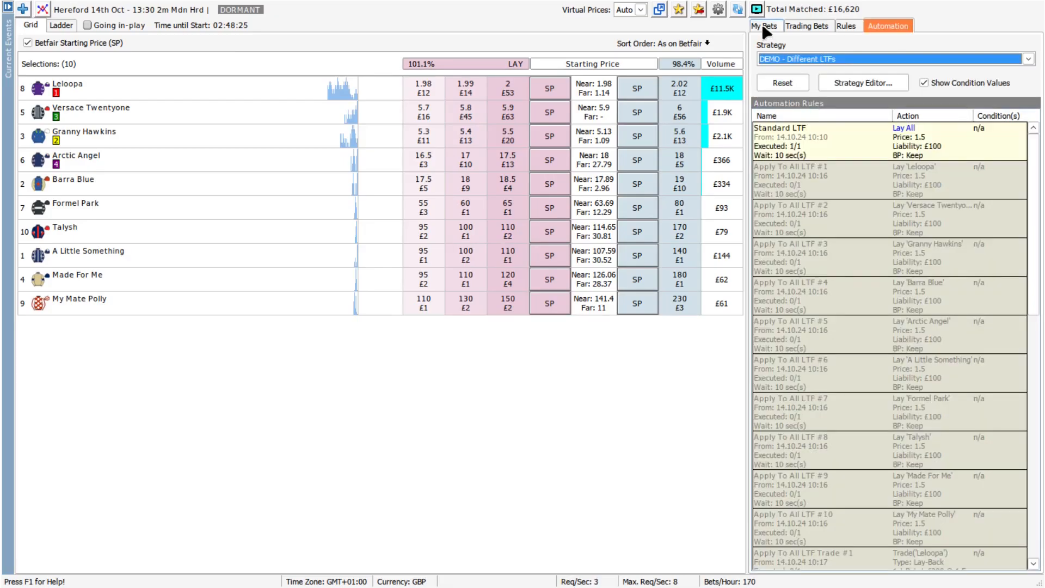
left_click(766, 25)
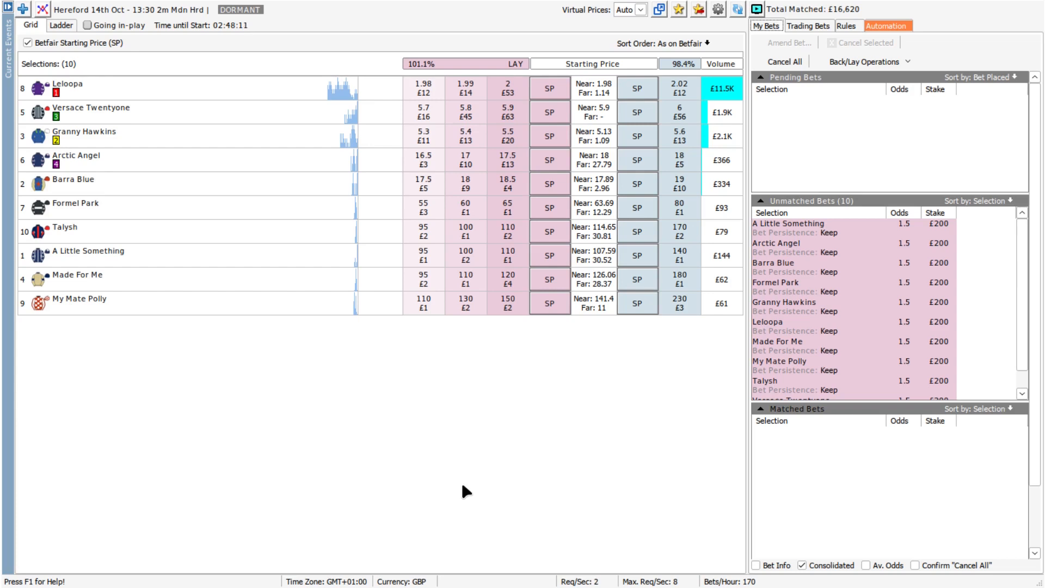
mouse_move(692, 162)
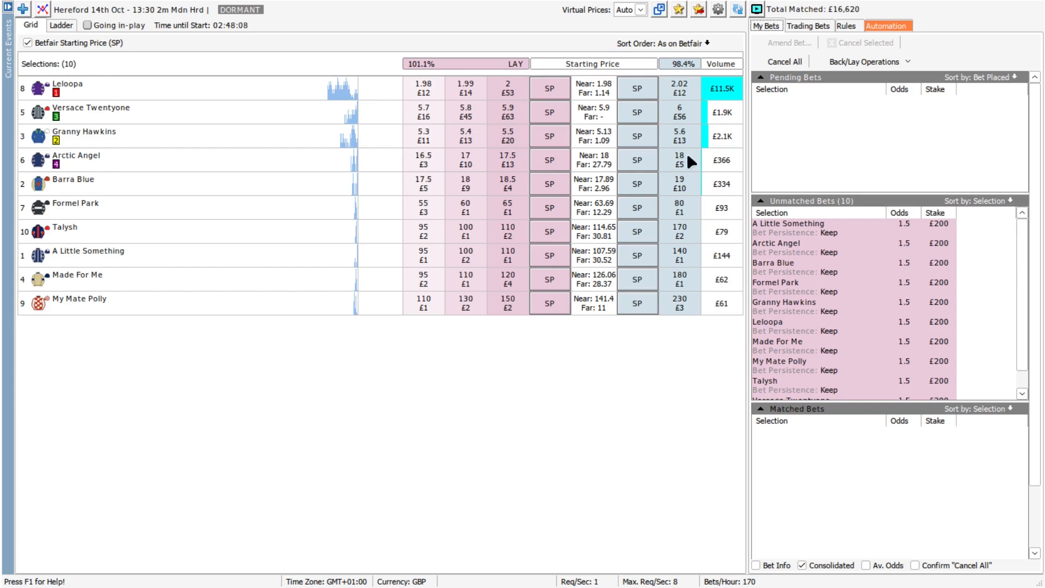
Step: Cancel all unmatched lay bets and reopen the Strategy Editor for DEMO - Different LTFs
left_click(783, 61)
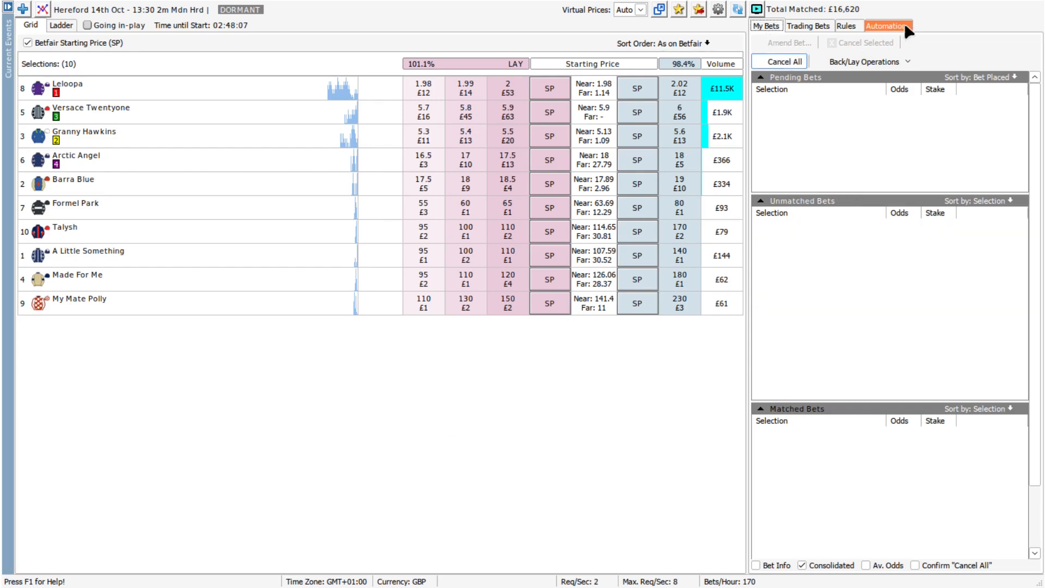
left_click(887, 25)
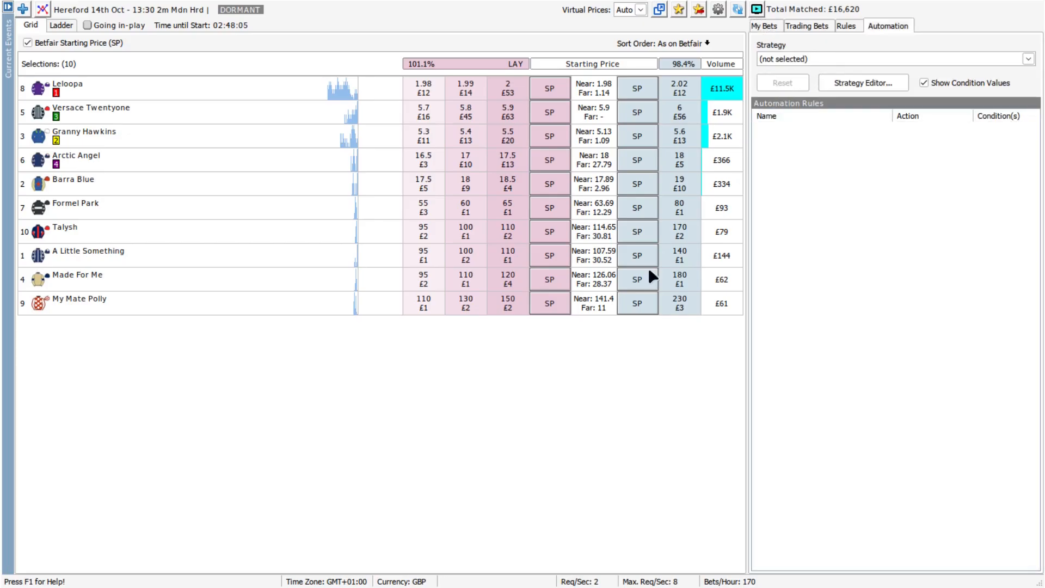
left_click(861, 83)
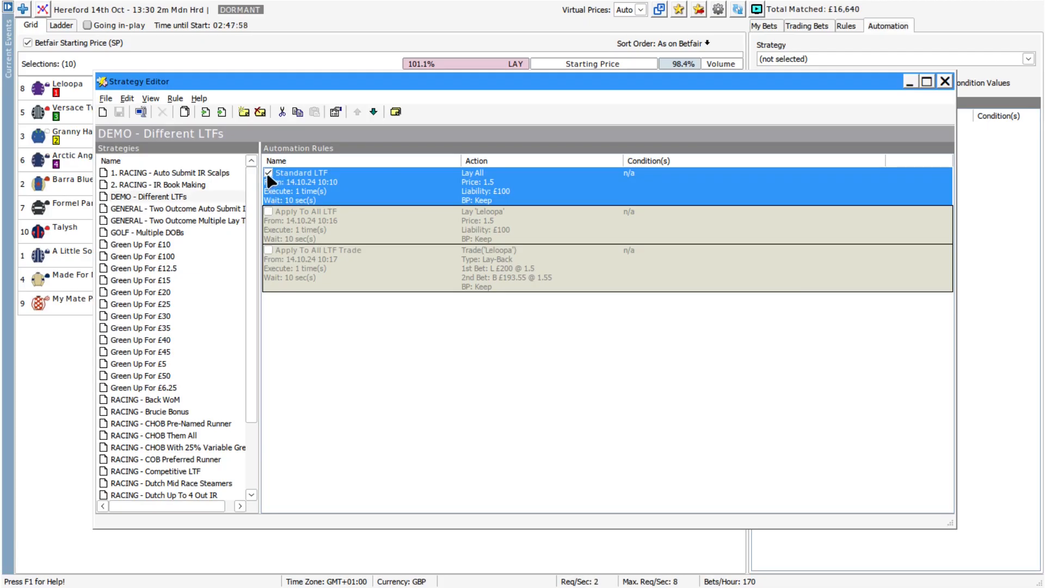
Step: Disable Standard LTF and review Apply To All LTF's Place a Bet lay action at 1.5 with £100 liability
left_click(268, 174)
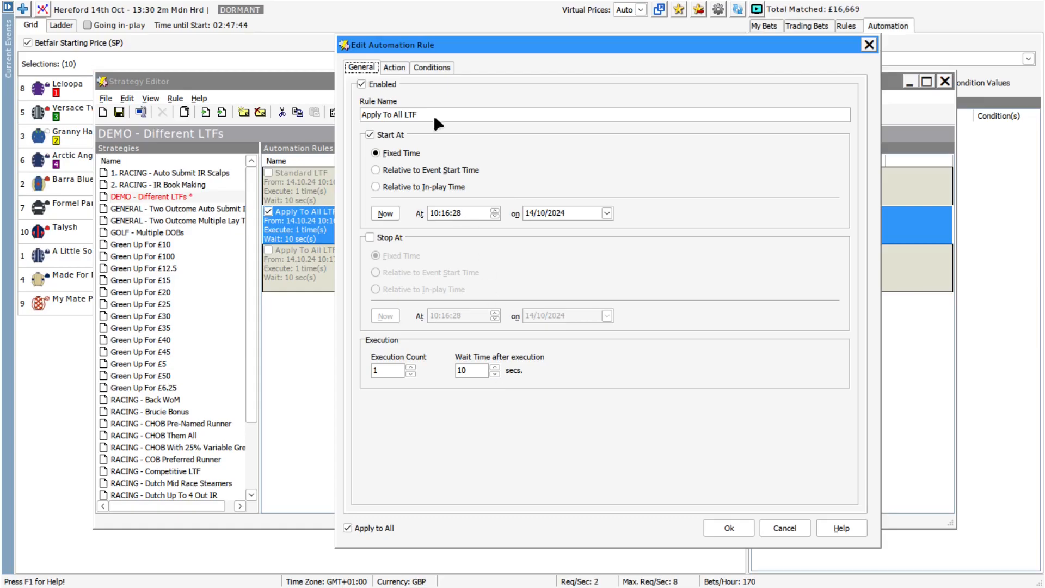
left_click(393, 68)
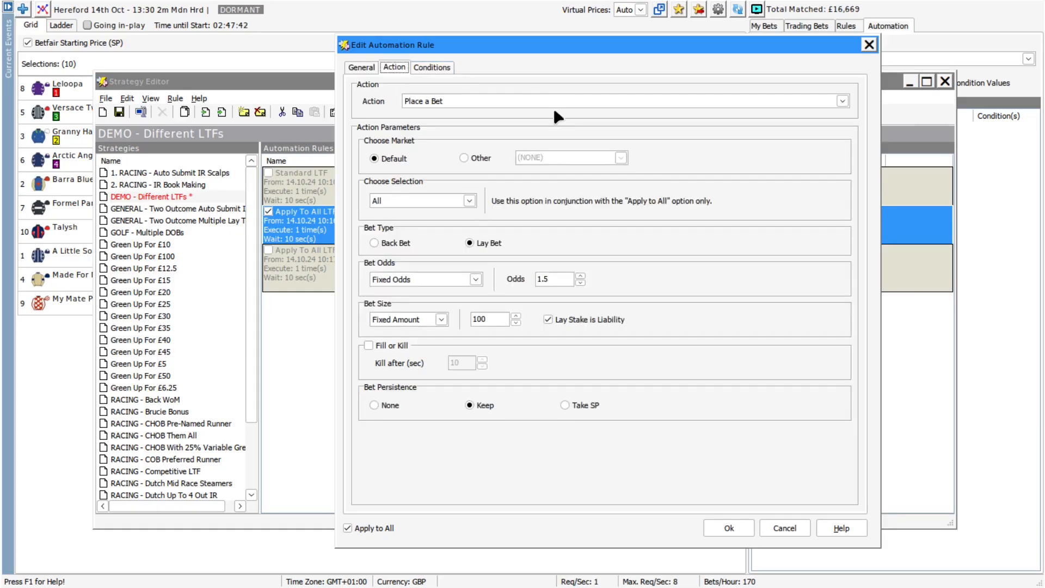
left_click(841, 100)
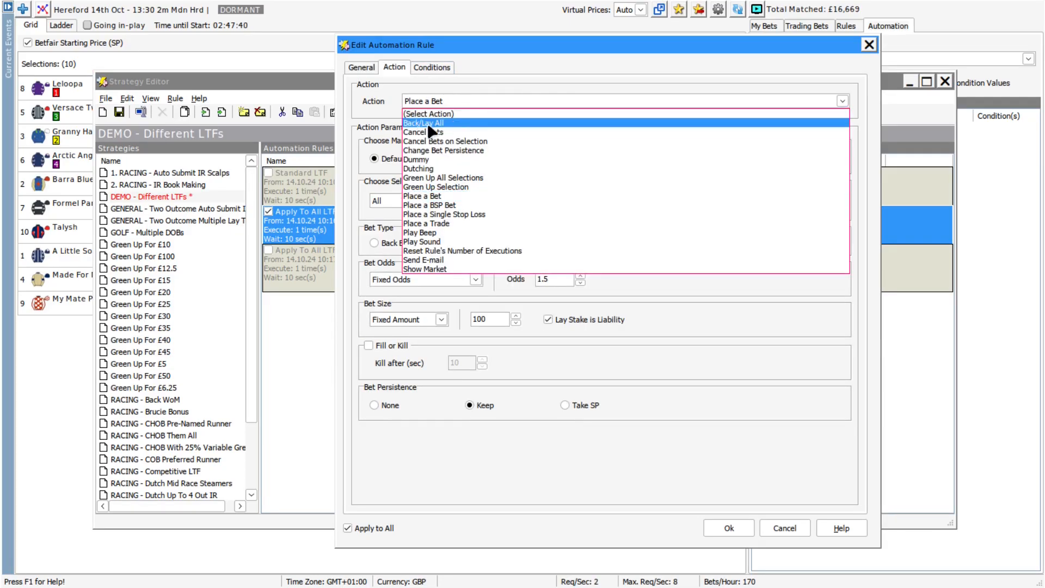
left_click(423, 196)
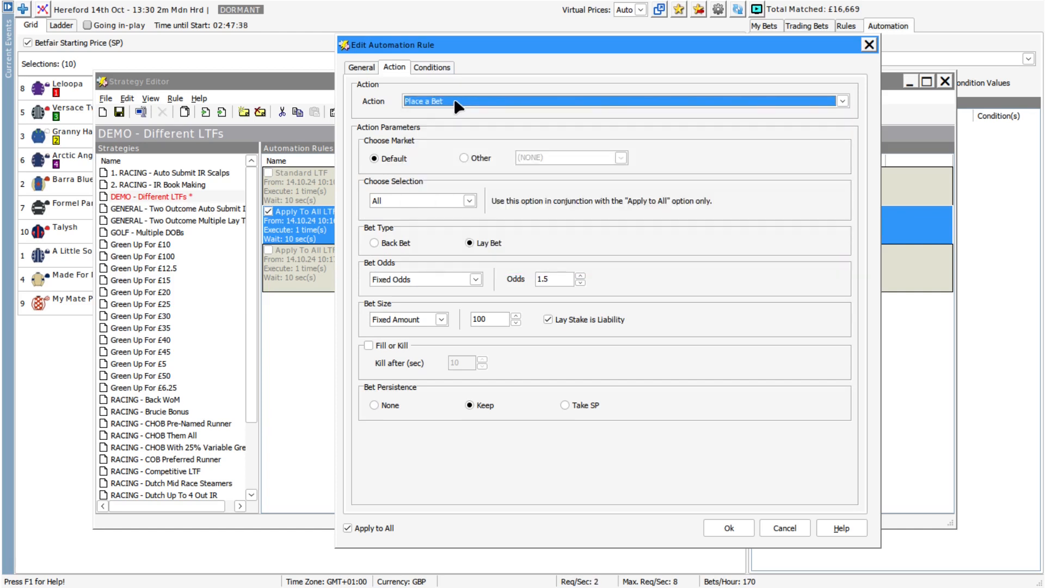
mouse_move(454, 264)
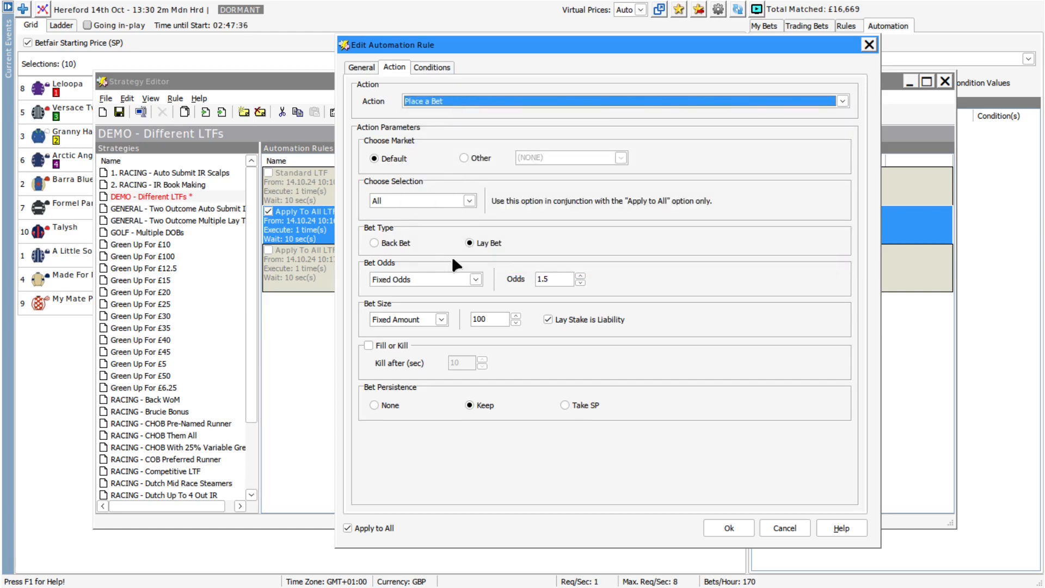
mouse_move(403, 210)
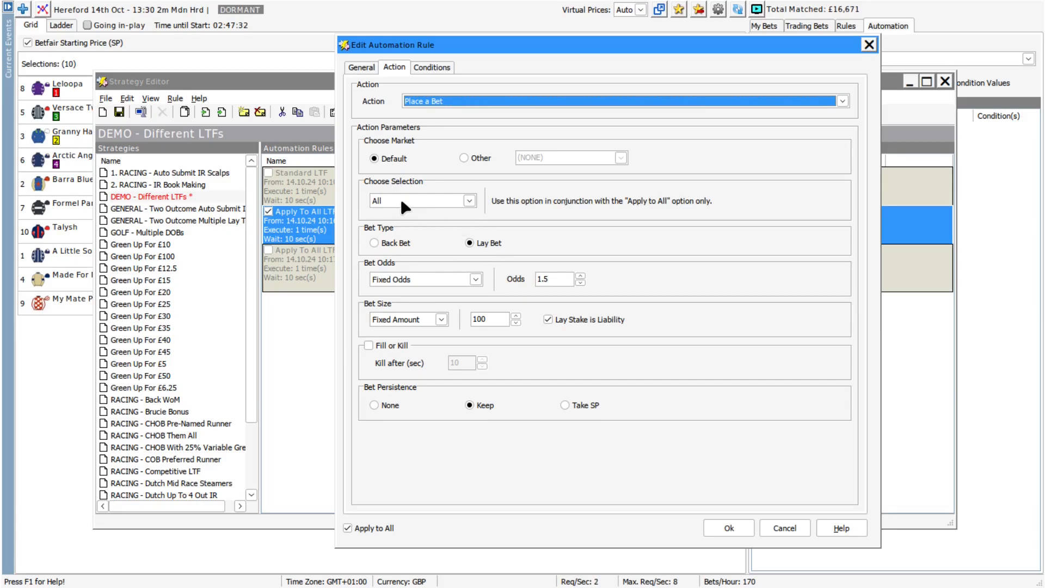
mouse_move(437, 240)
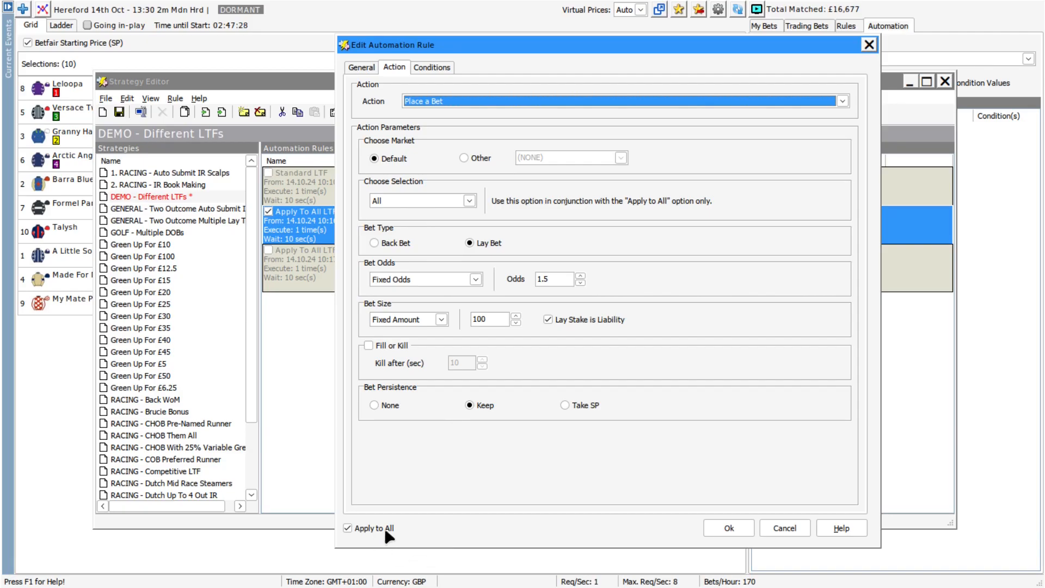
mouse_move(370, 529)
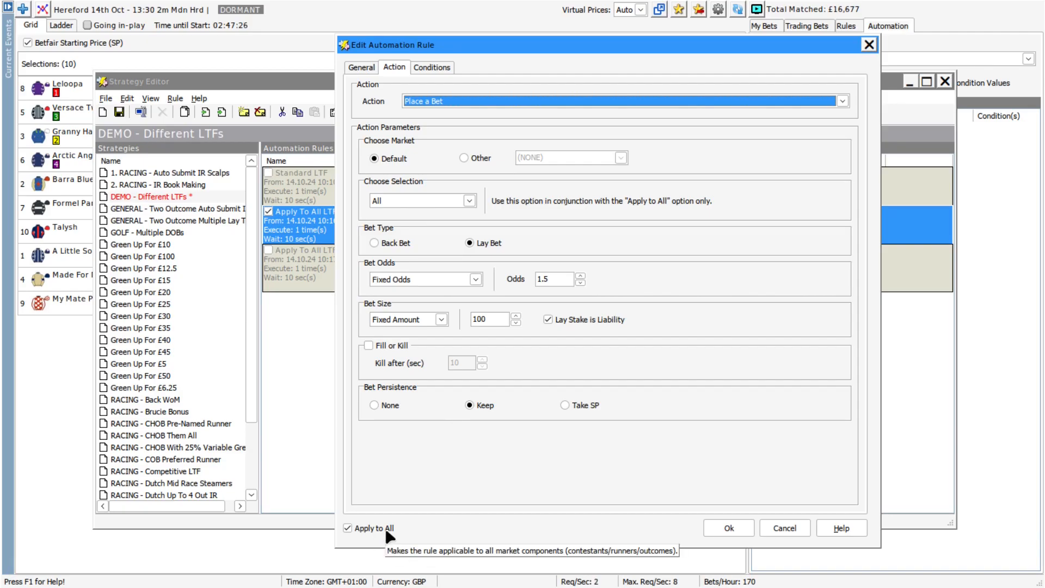
mouse_move(465, 290)
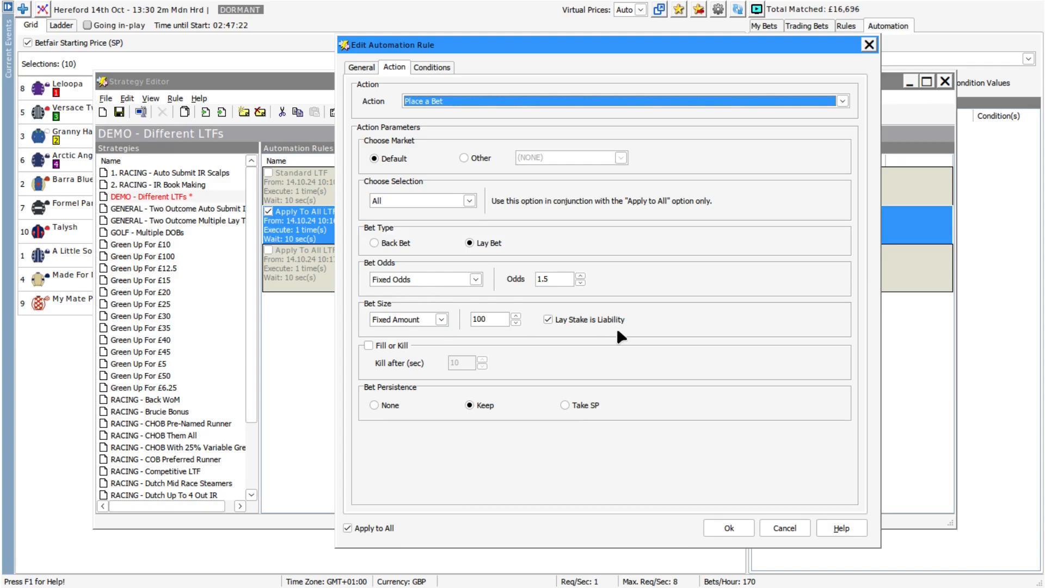
mouse_move(499, 458)
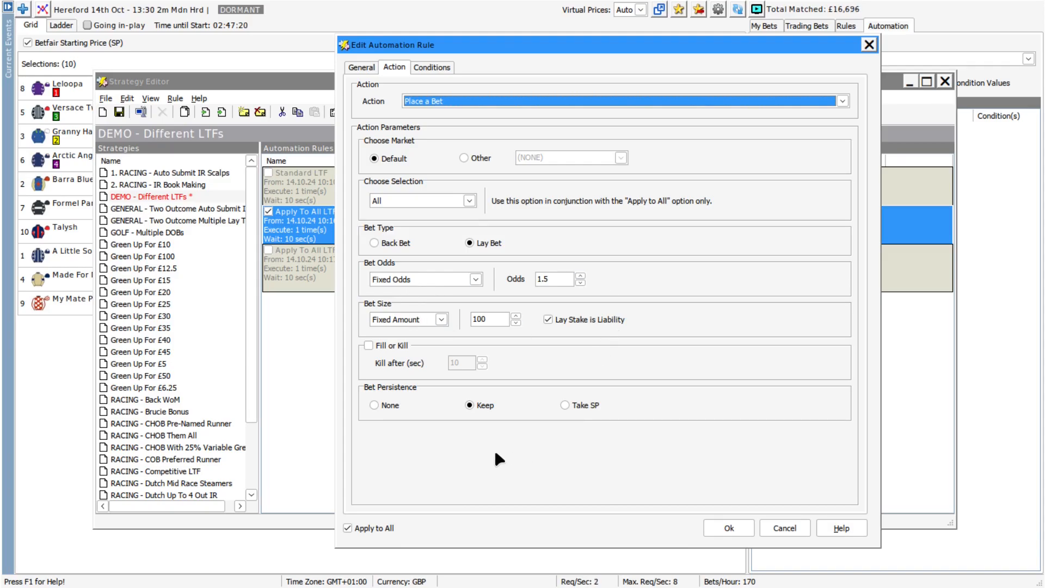
mouse_move(728, 527)
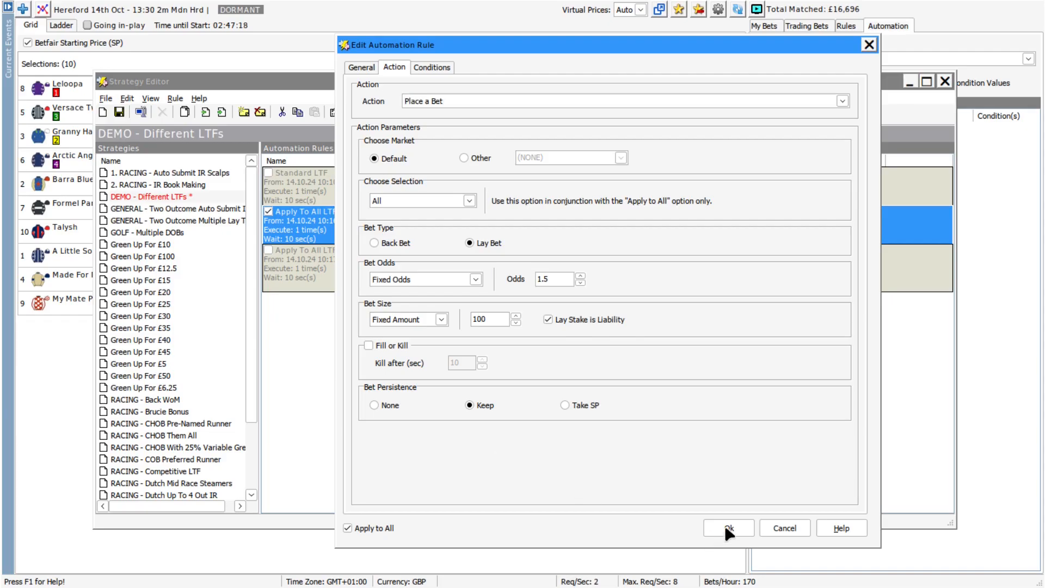
Step: Confirm the Apply To All LTF rule, save the strategy, and reopen the Strategy Editor after it runs
left_click(727, 527)
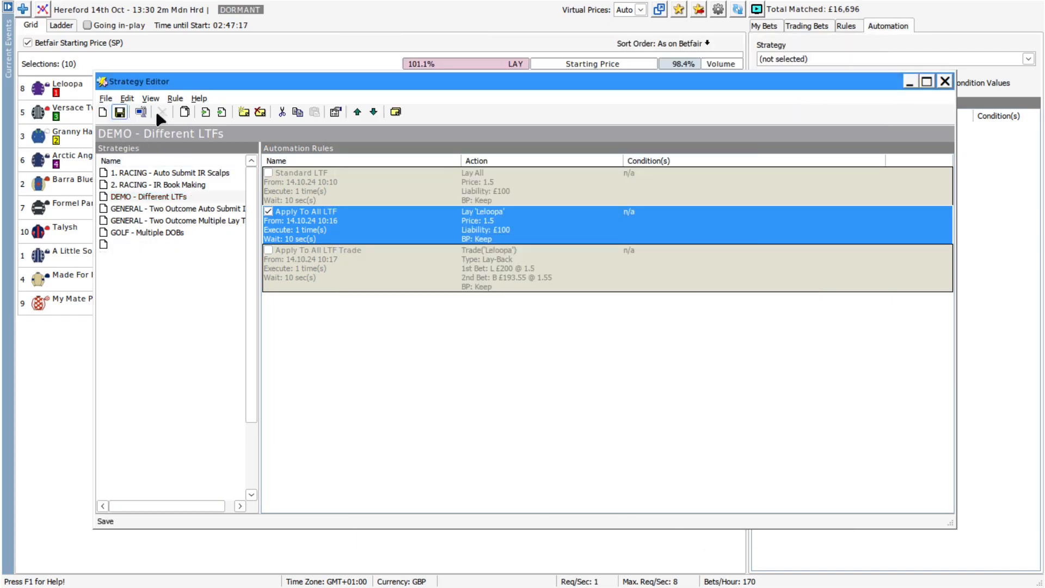
left_click(1029, 59)
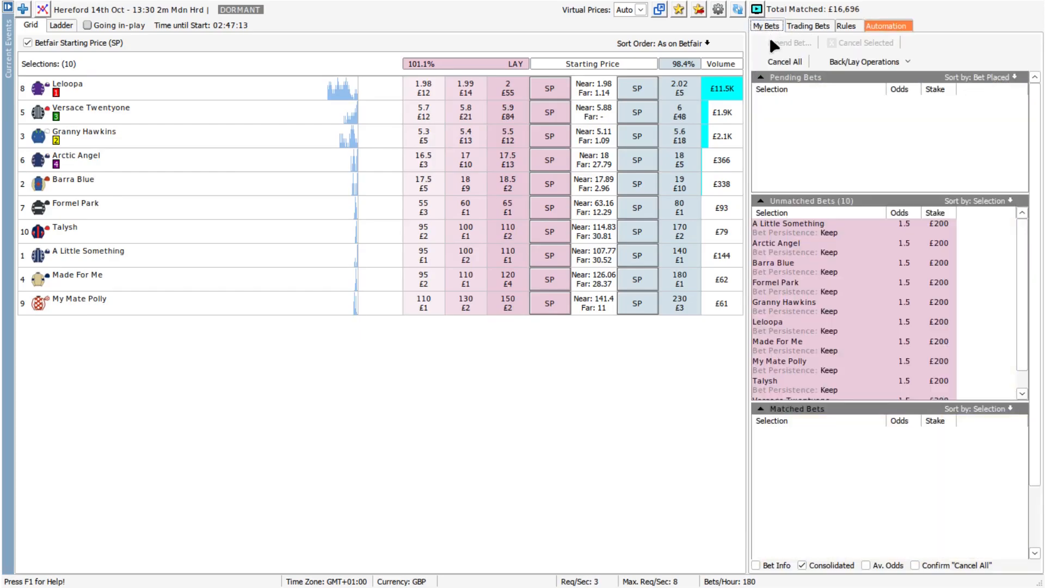
mouse_move(459, 474)
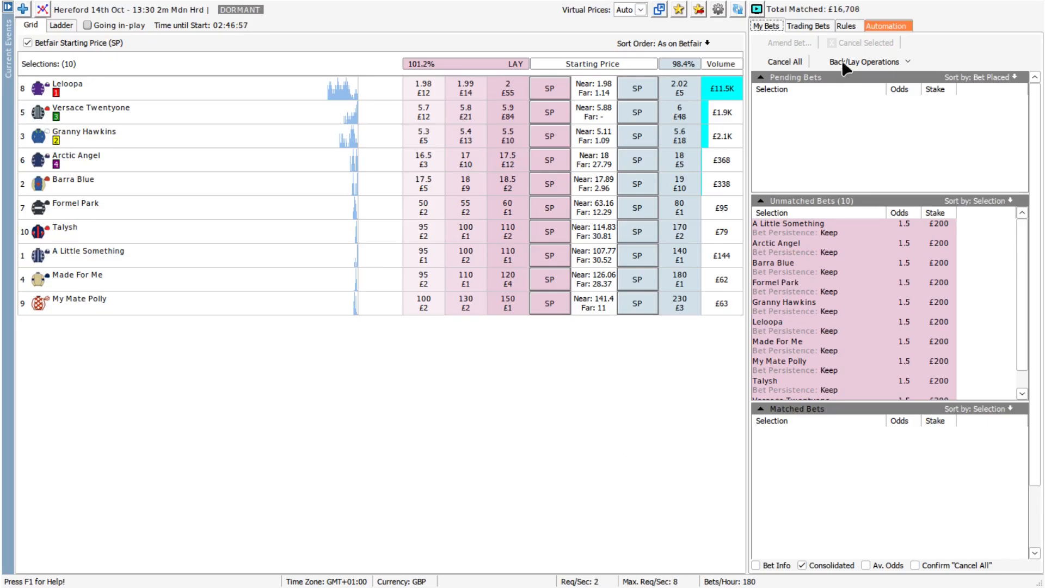
left_click(886, 25)
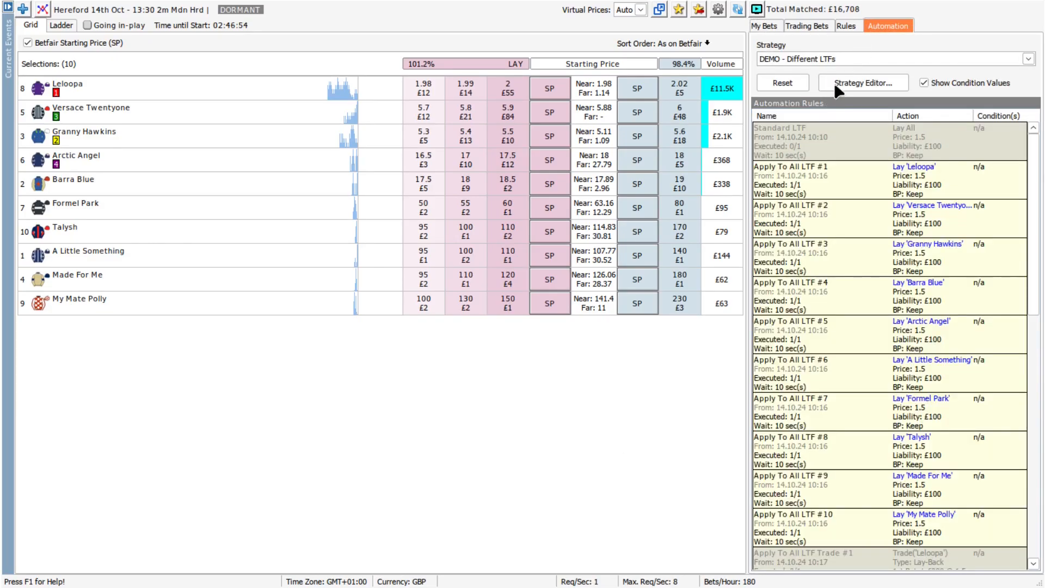
left_click(860, 83)
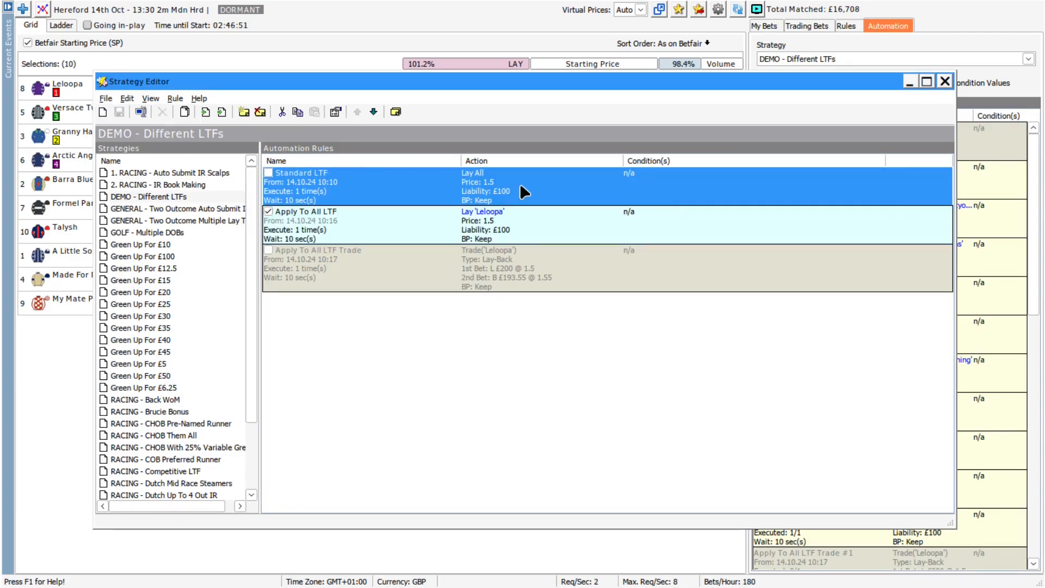
Step: Open the disabled Standard LTF rule and check its Conditions, which are empty
double_click(301, 186)
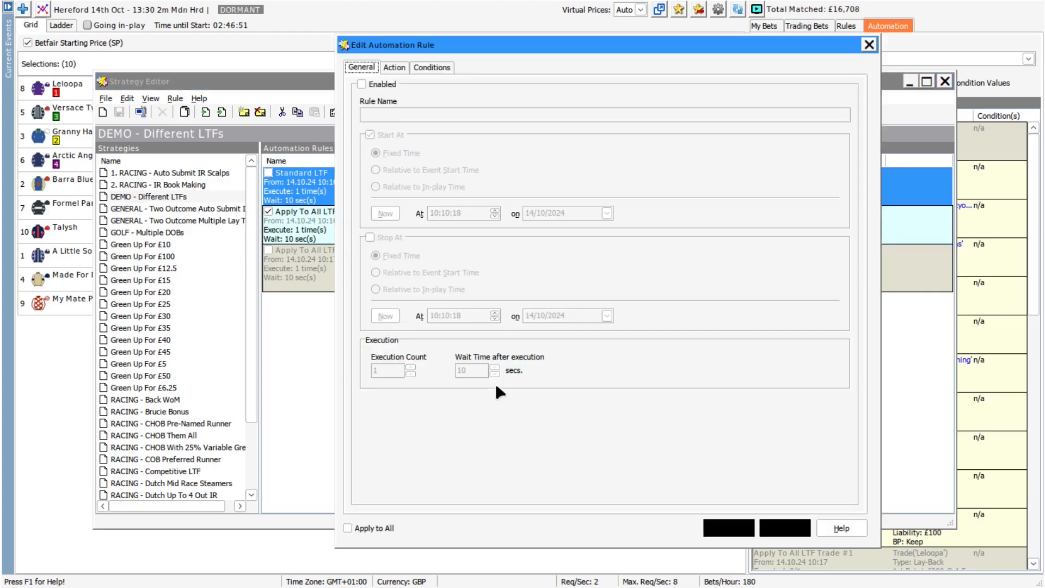
left_click(431, 67)
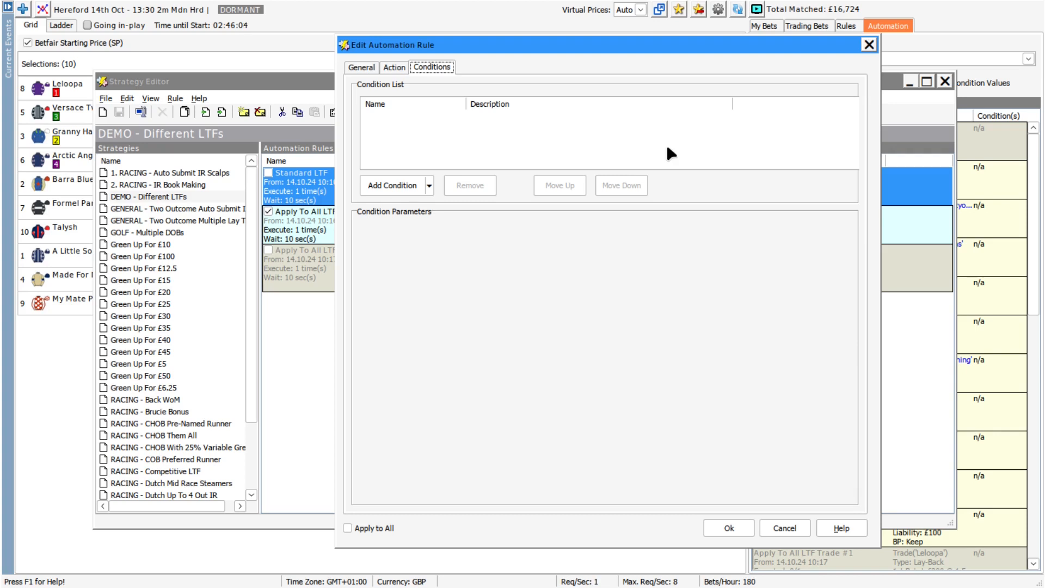
mouse_move(779, 522)
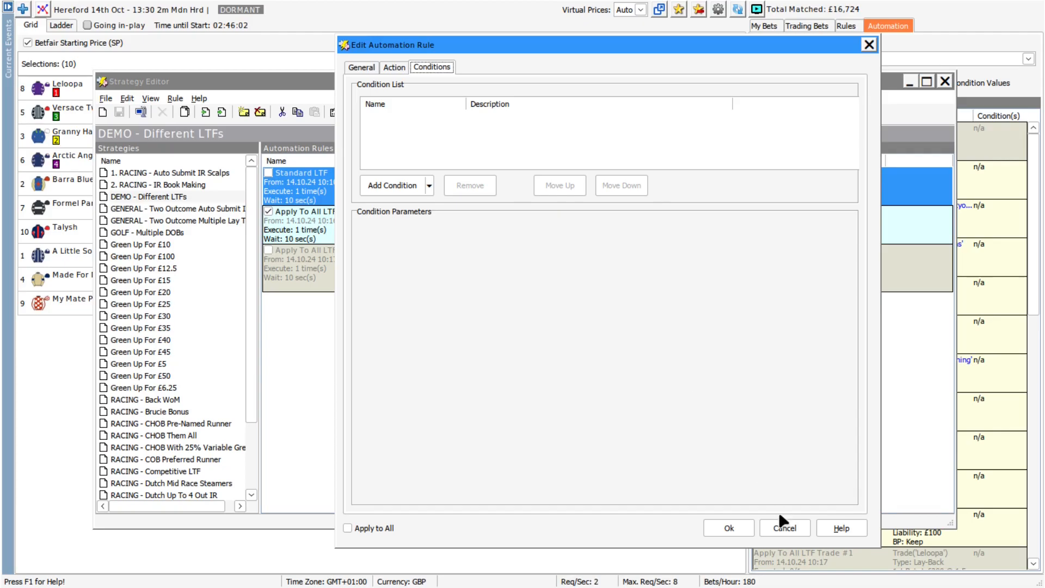
Step: Cancel the rule dialog, reset the strategy and cancel bets, then enable the Apply To All LTF Trade rule
left_click(783, 527)
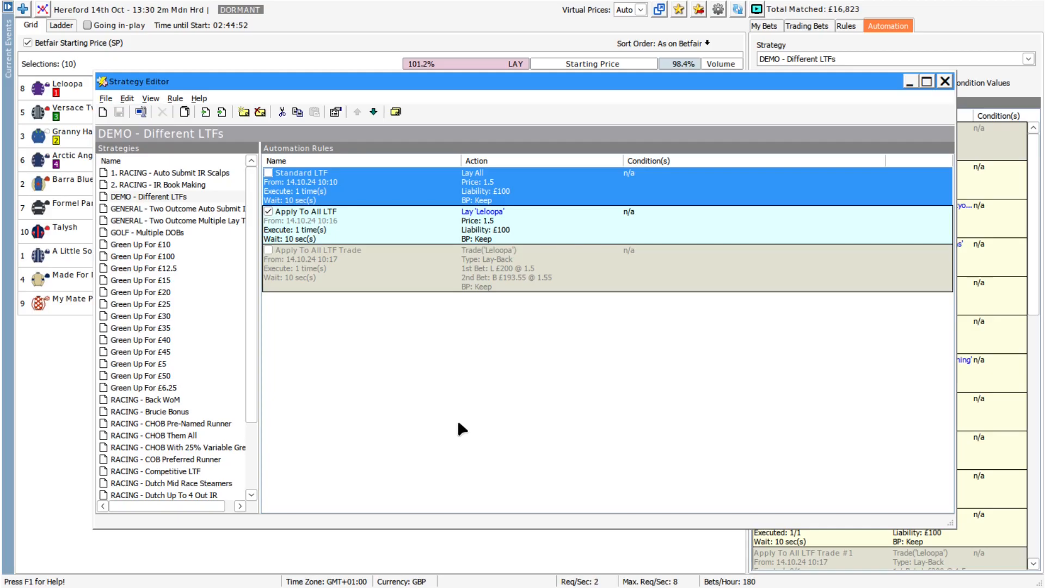
left_click(945, 80)
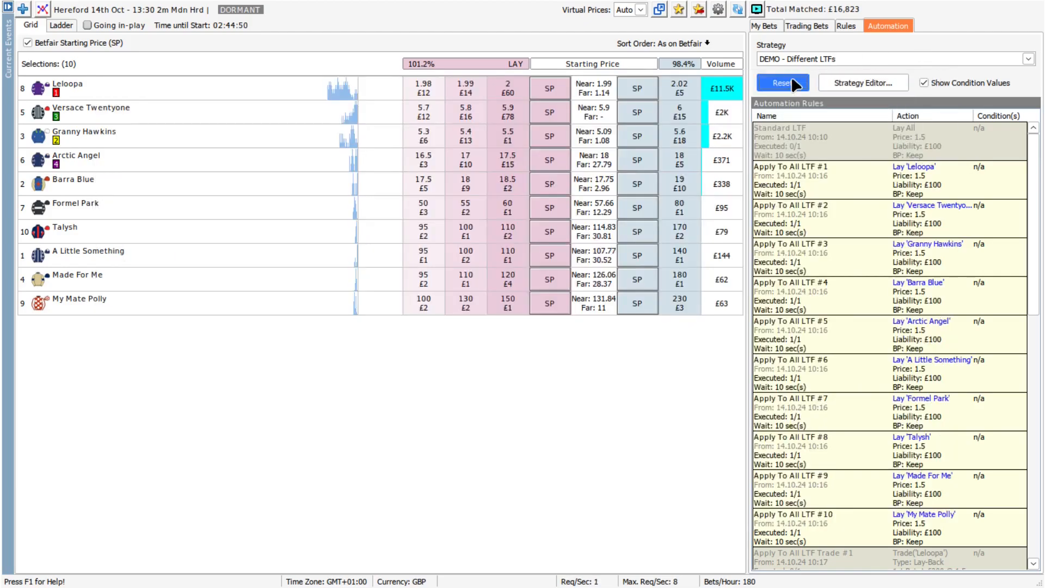
left_click(764, 25)
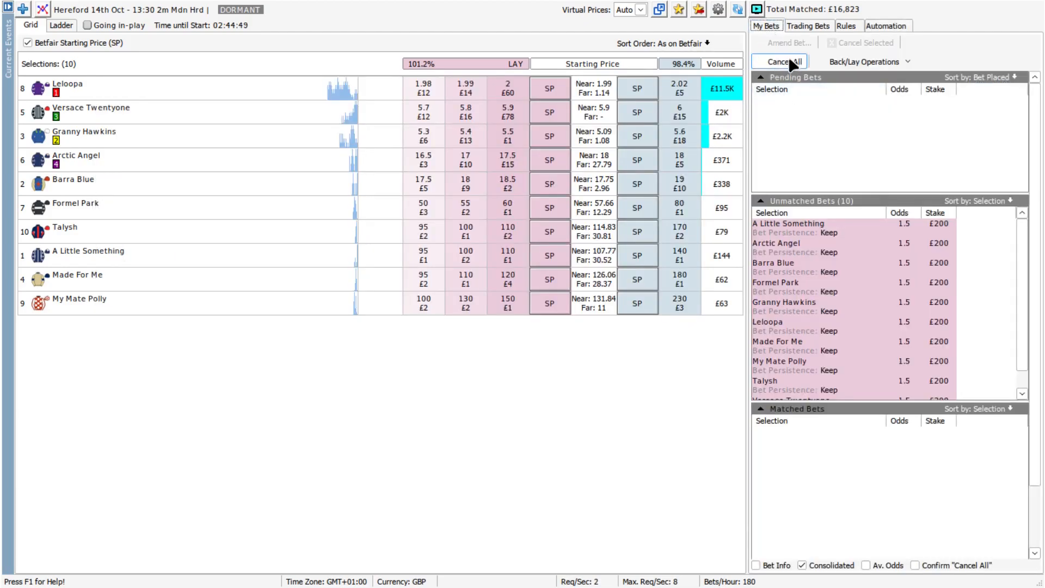
left_click(886, 25)
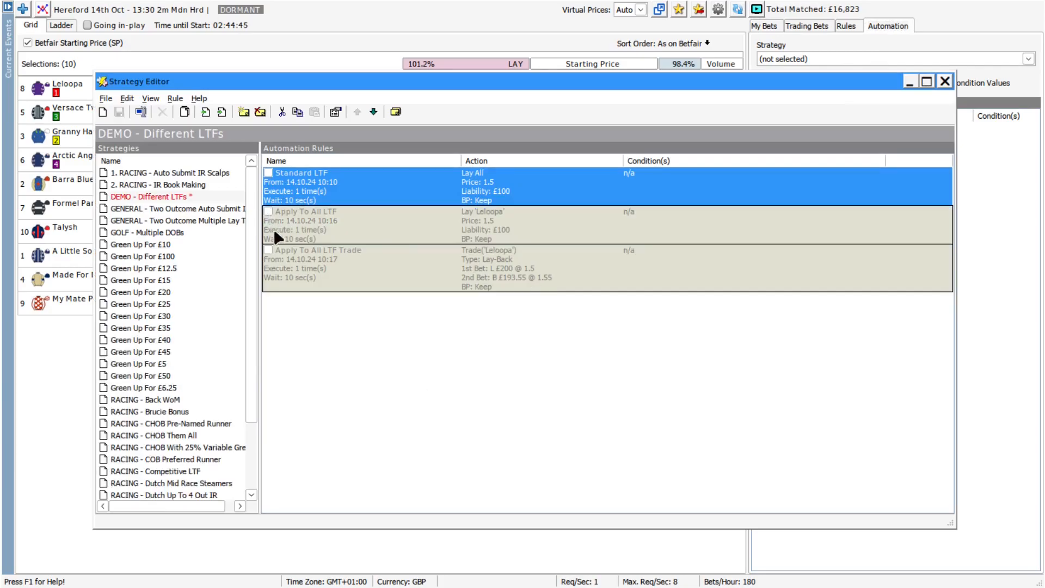
left_click(268, 250)
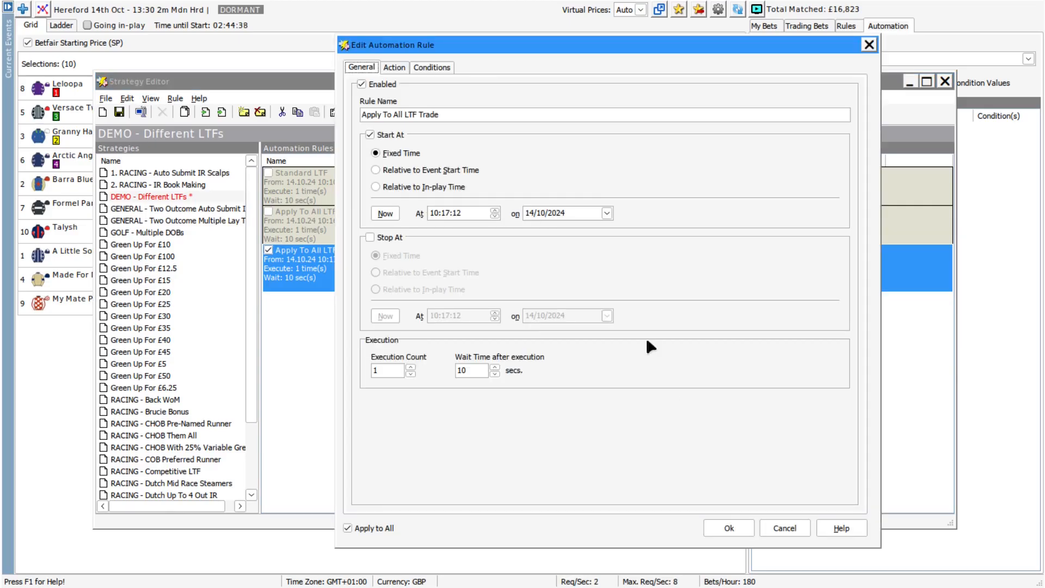
Step: Review and confirm the Place a Trade Lay-Back action: Fixed Odds 1.5, 5-tick offset, £100 liability
left_click(394, 66)
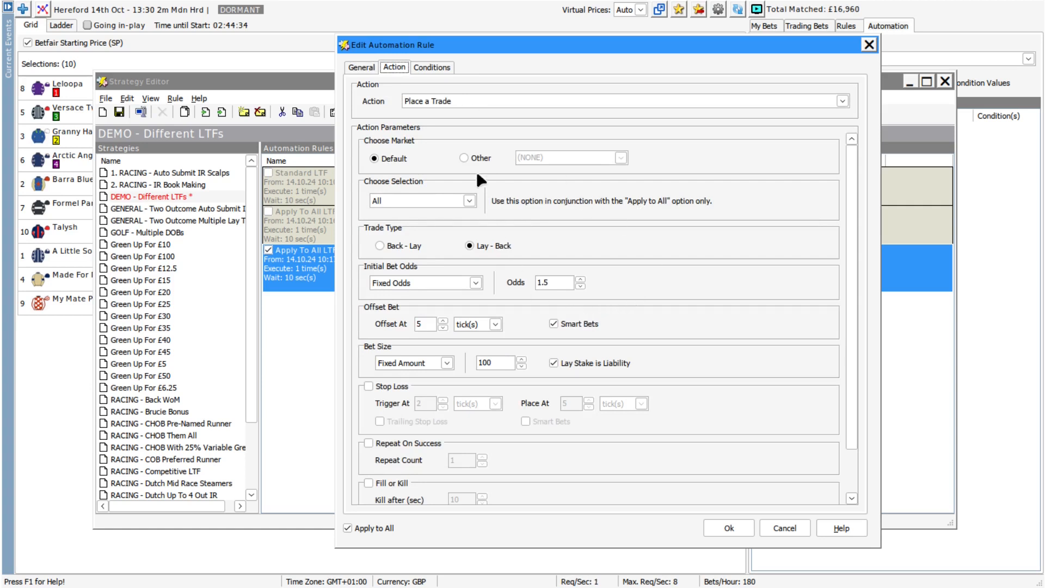
mouse_move(741, 313)
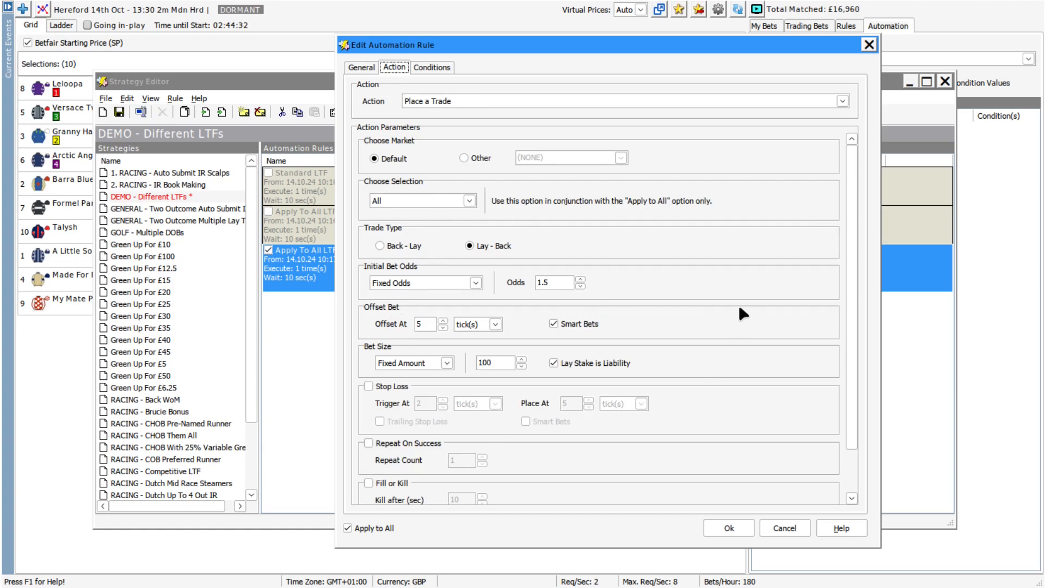
mouse_move(544, 235)
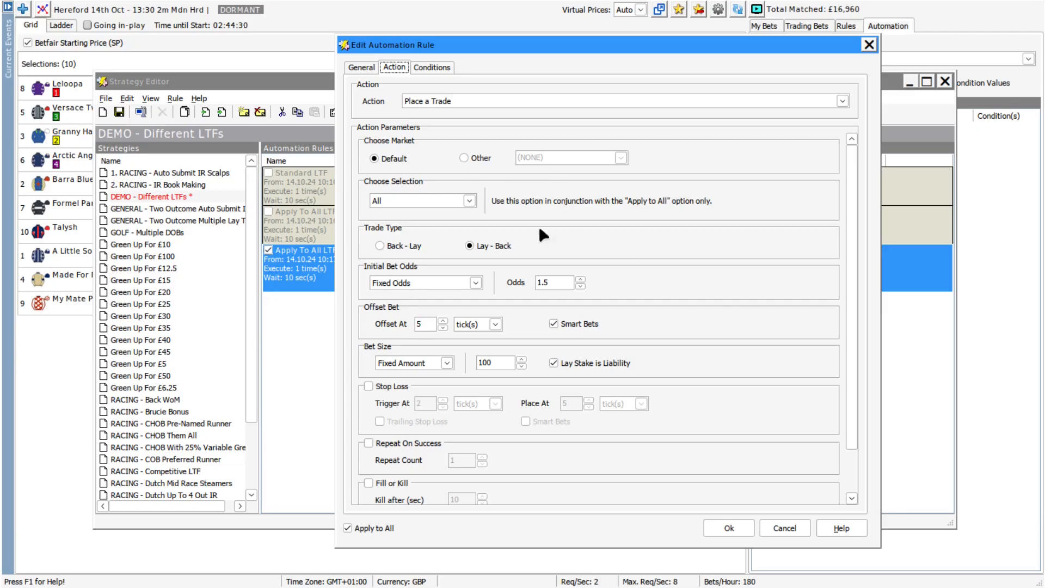
mouse_move(370, 536)
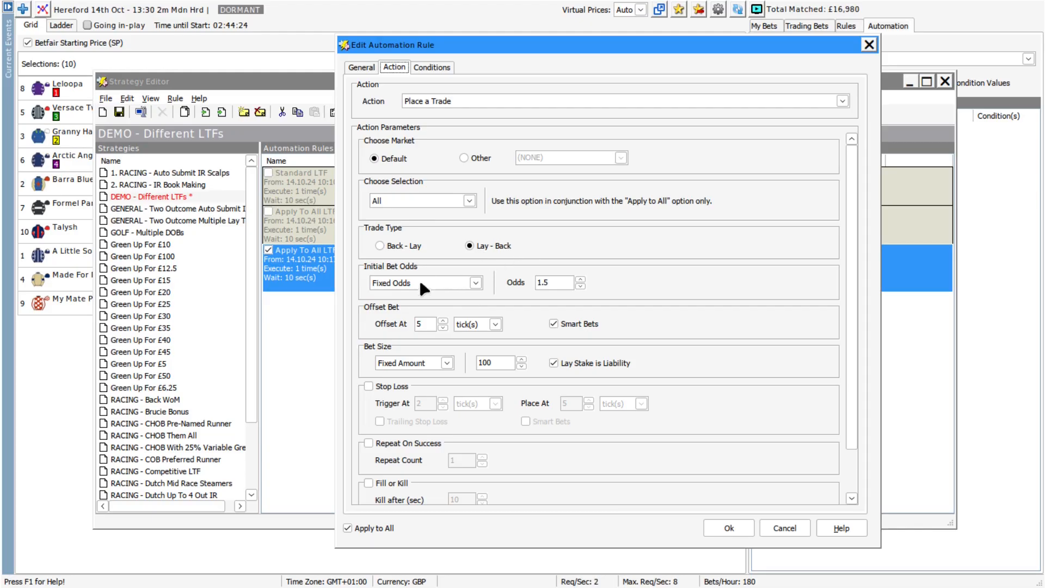
mouse_move(405, 338)
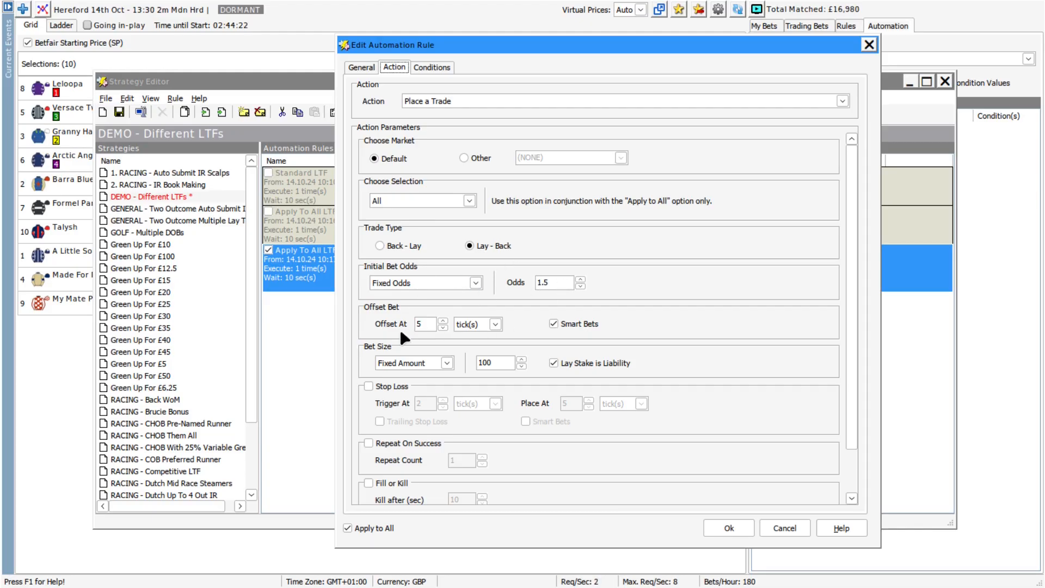
mouse_move(510, 333)
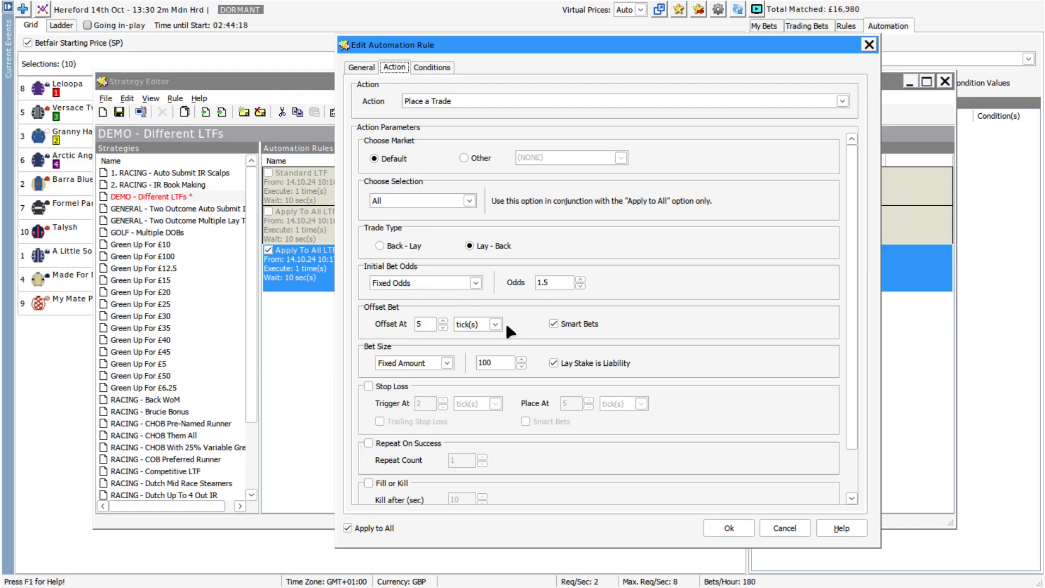
mouse_move(839, 299)
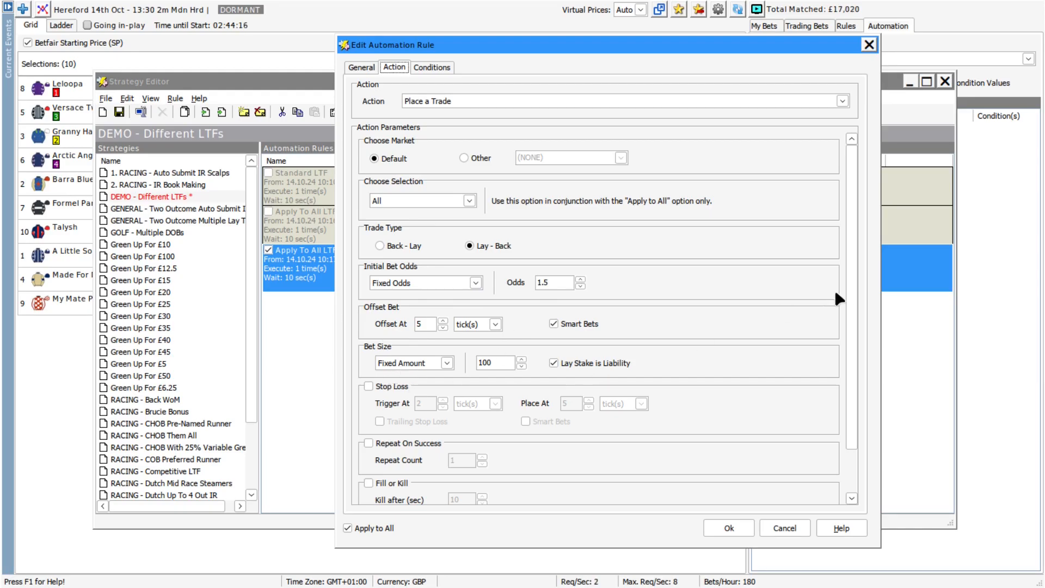
scroll("down", 3)
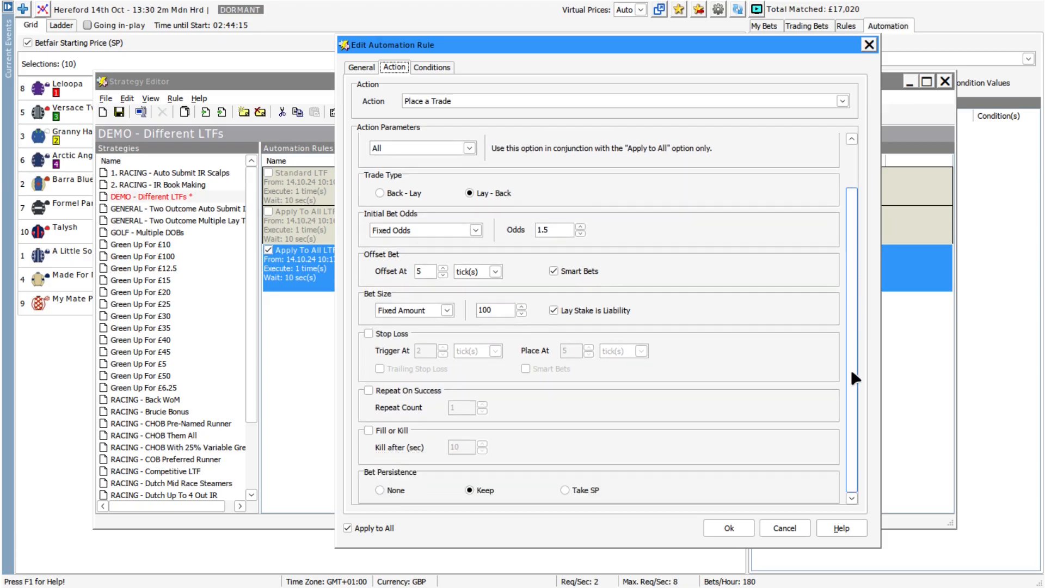
mouse_move(563, 462)
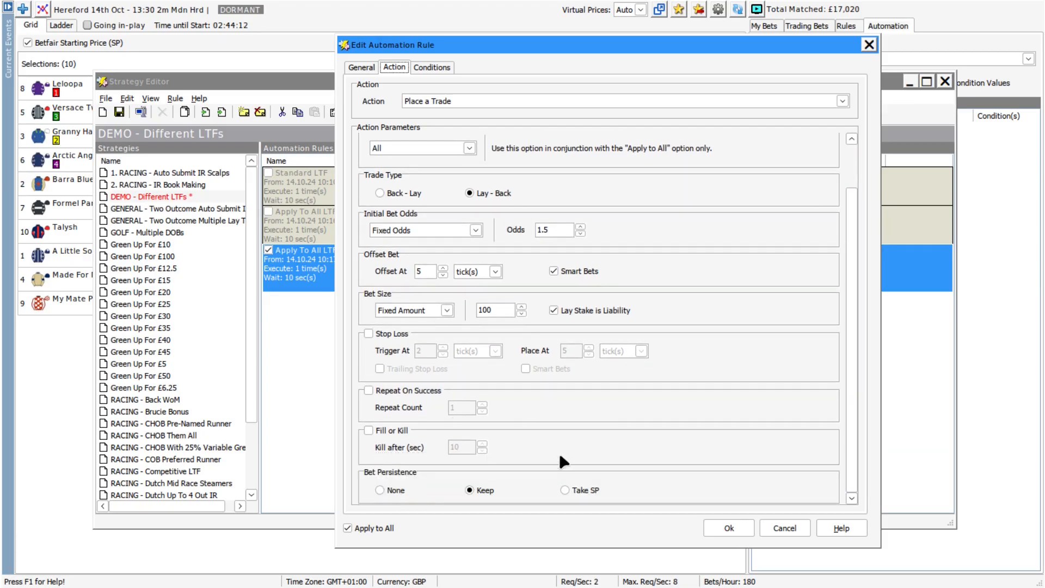
mouse_move(878, 400)
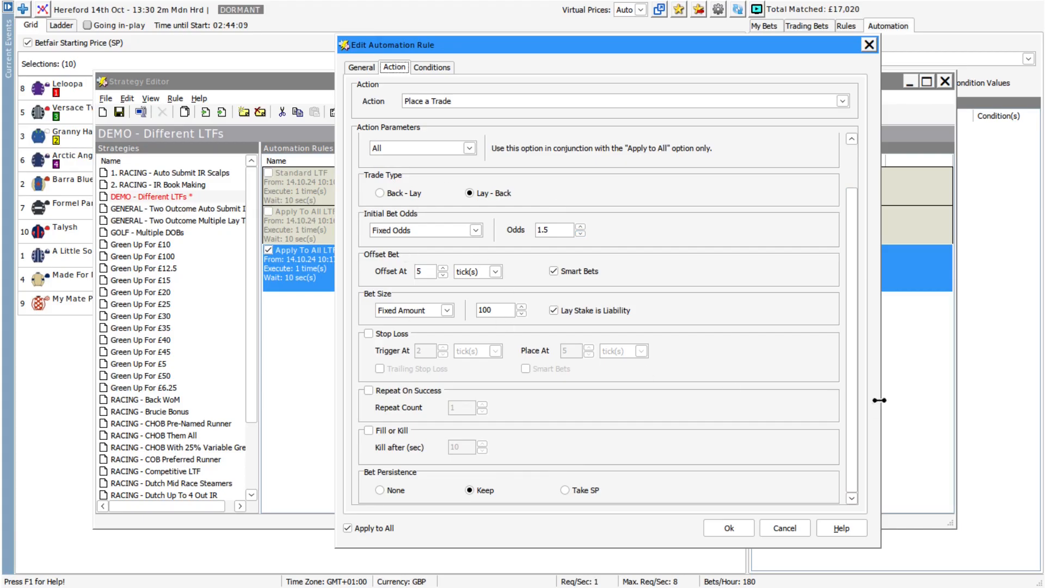
scroll("up", 3)
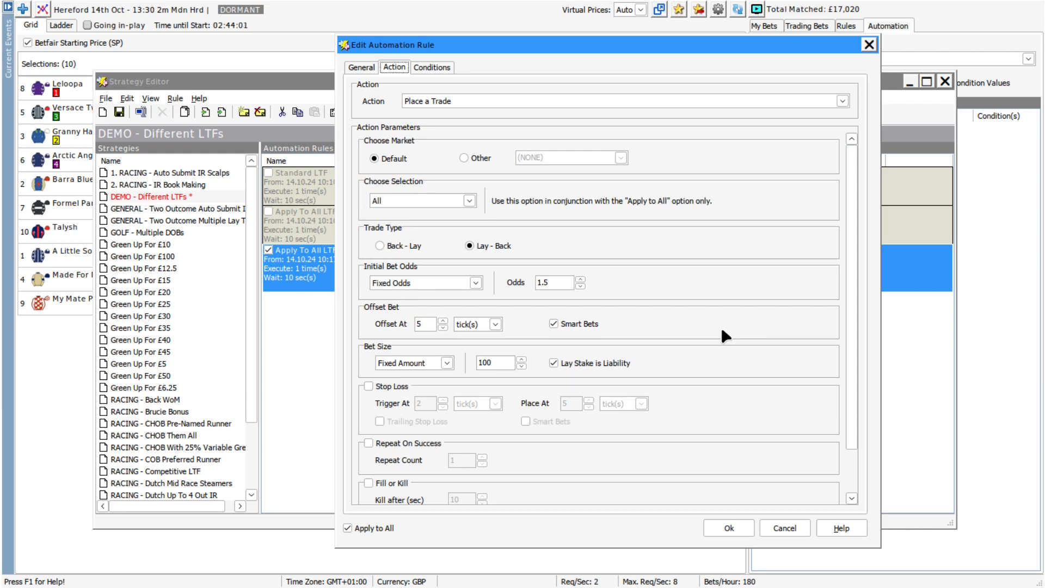
left_click(728, 527)
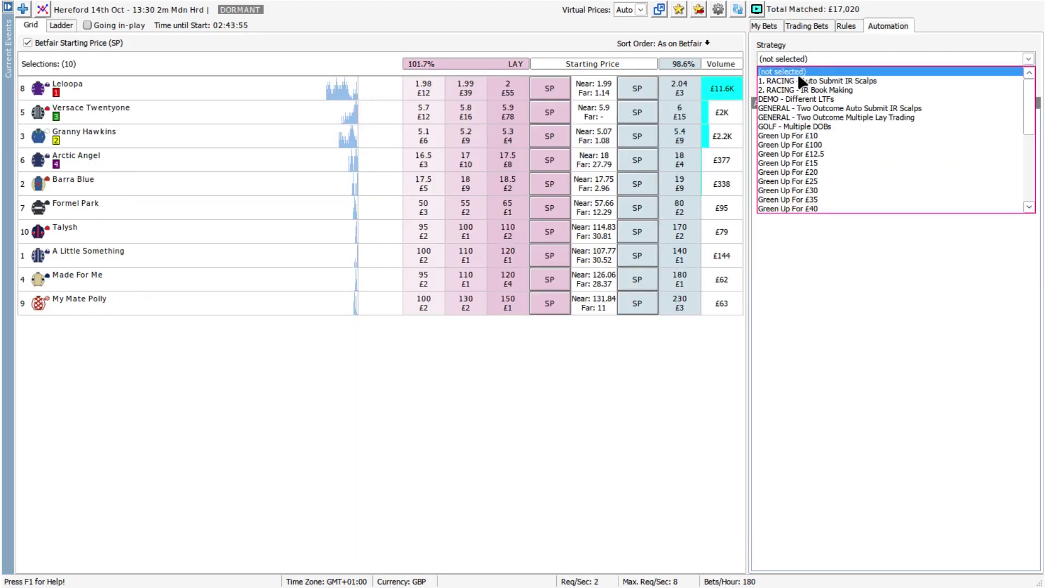
Step: Run DEMO - Different LTFs and view the ten £200 lays at 1.5 with pending backs at 1.55
left_click(806, 99)
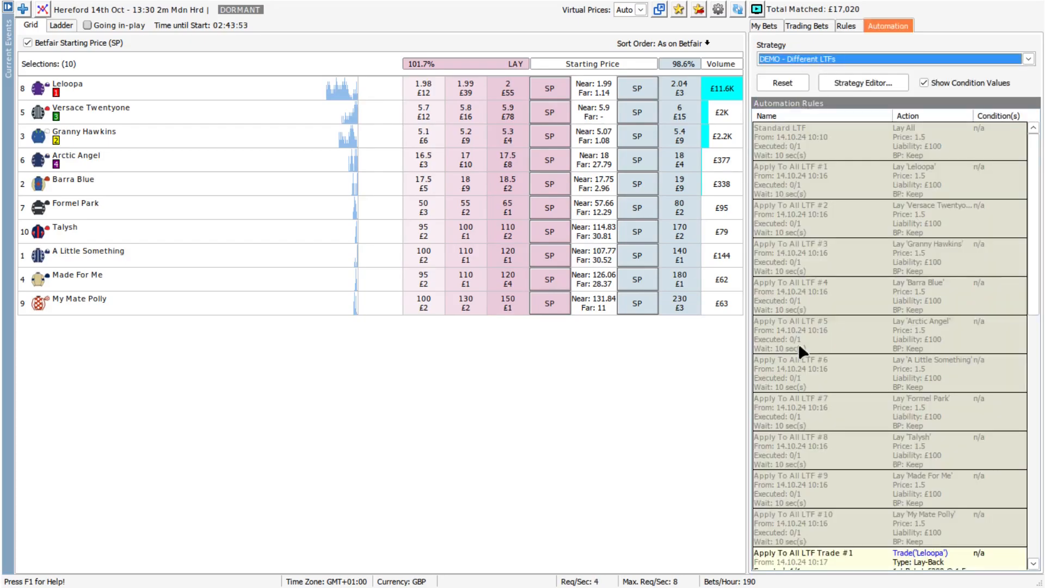
left_click(765, 25)
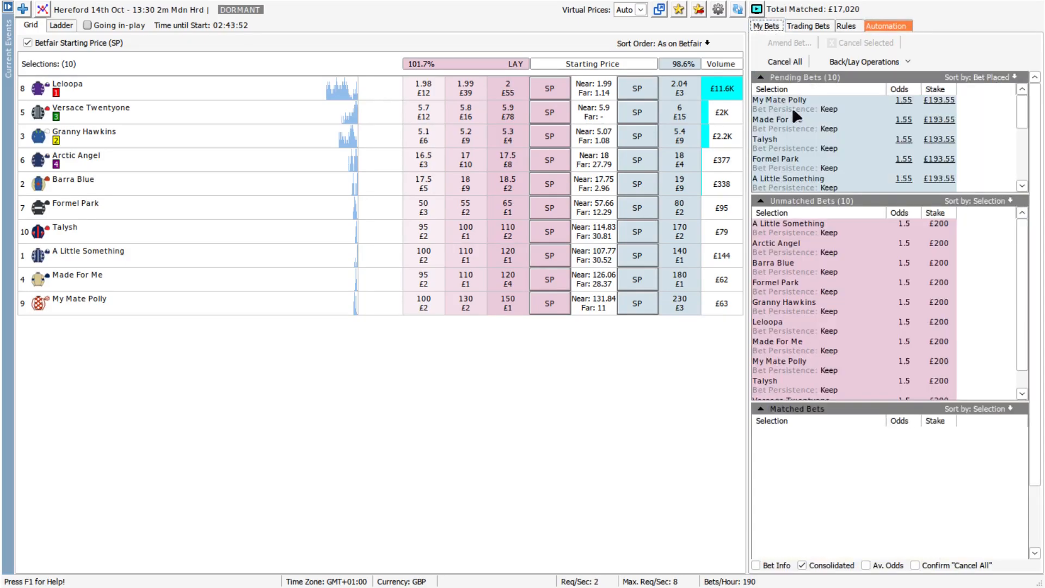
mouse_move(889, 387)
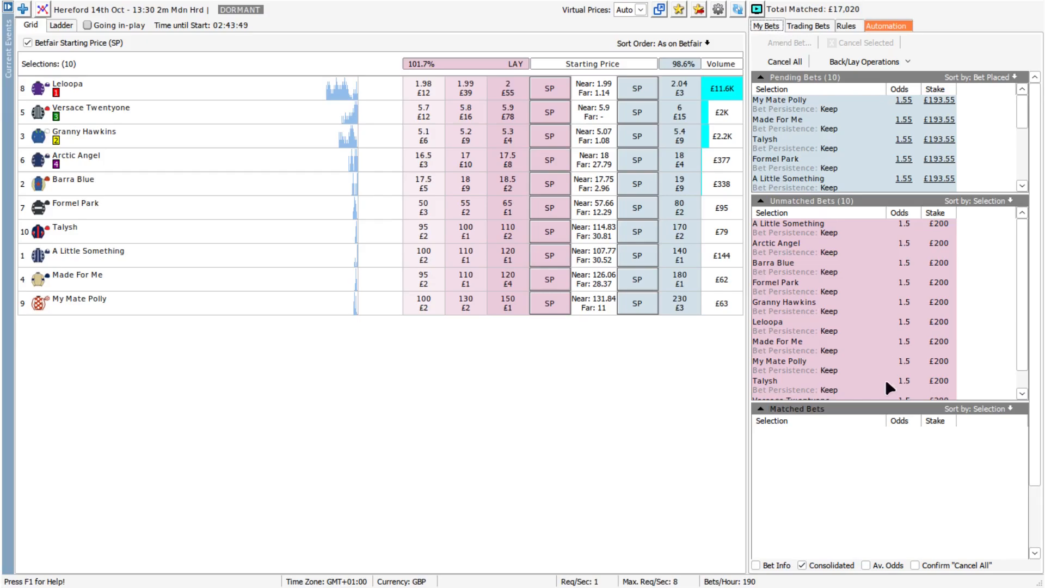
mouse_move(905, 106)
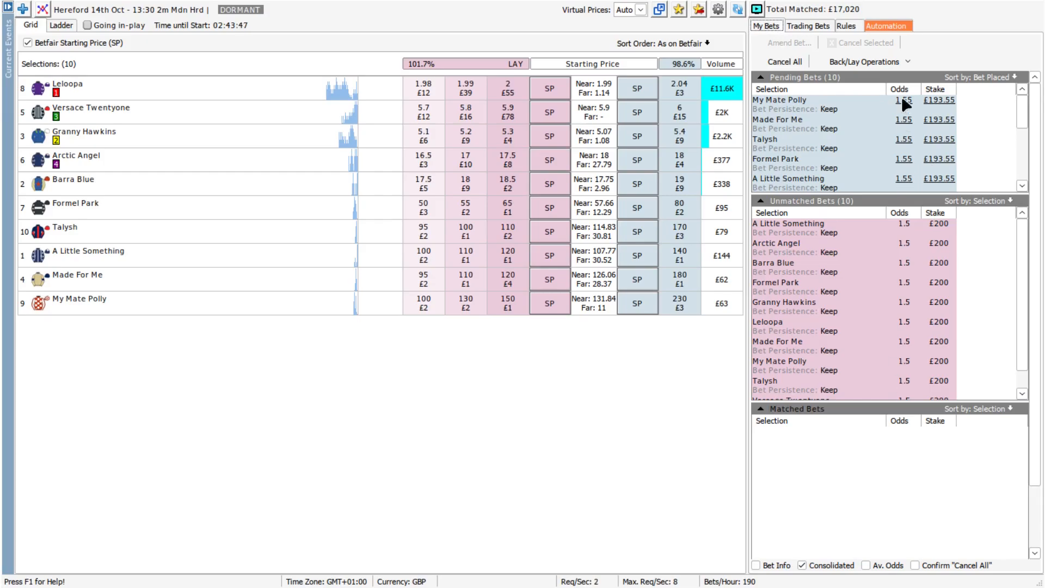
mouse_move(570, 489)
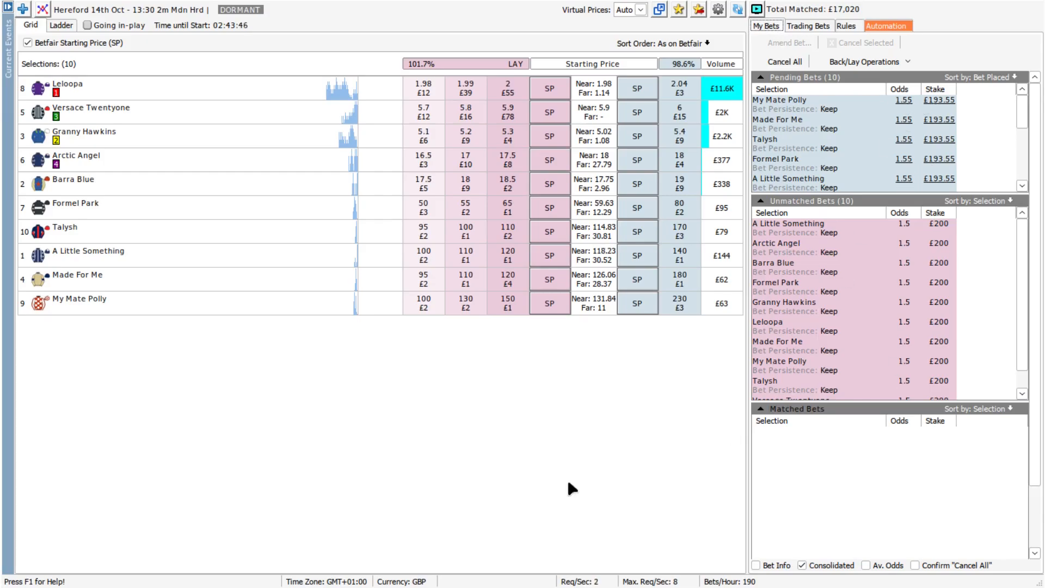